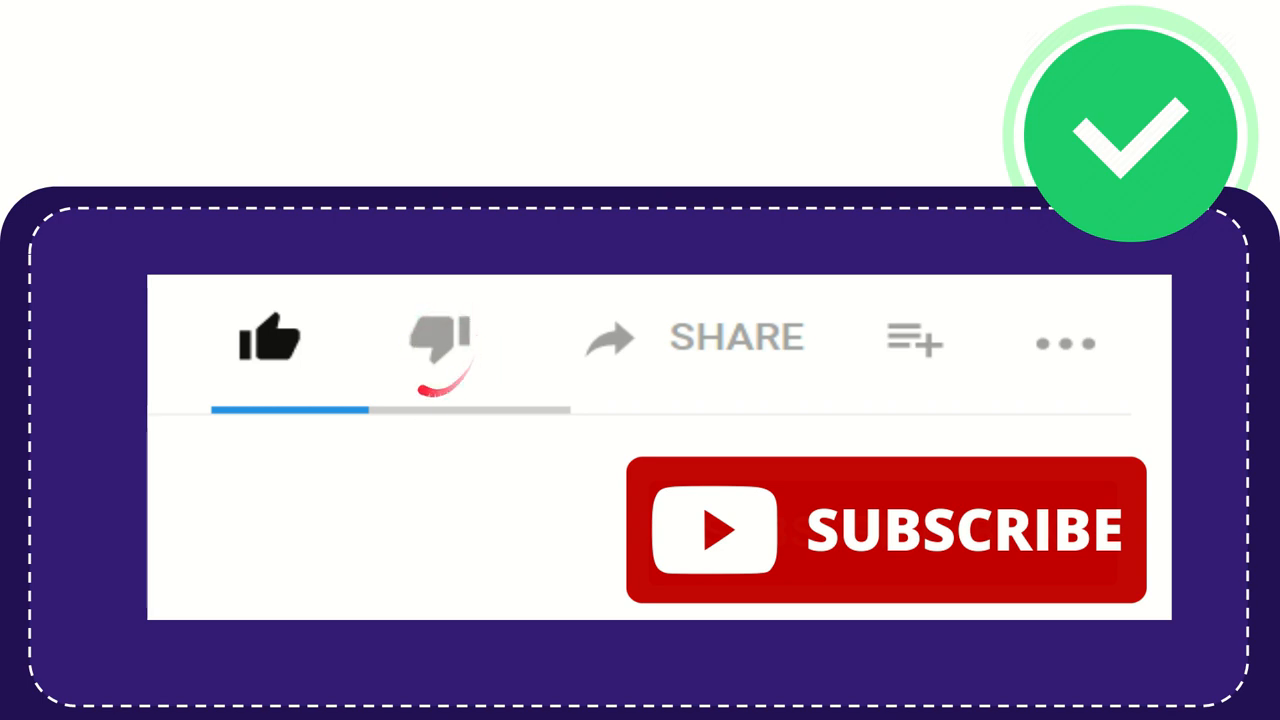
click(438, 340)
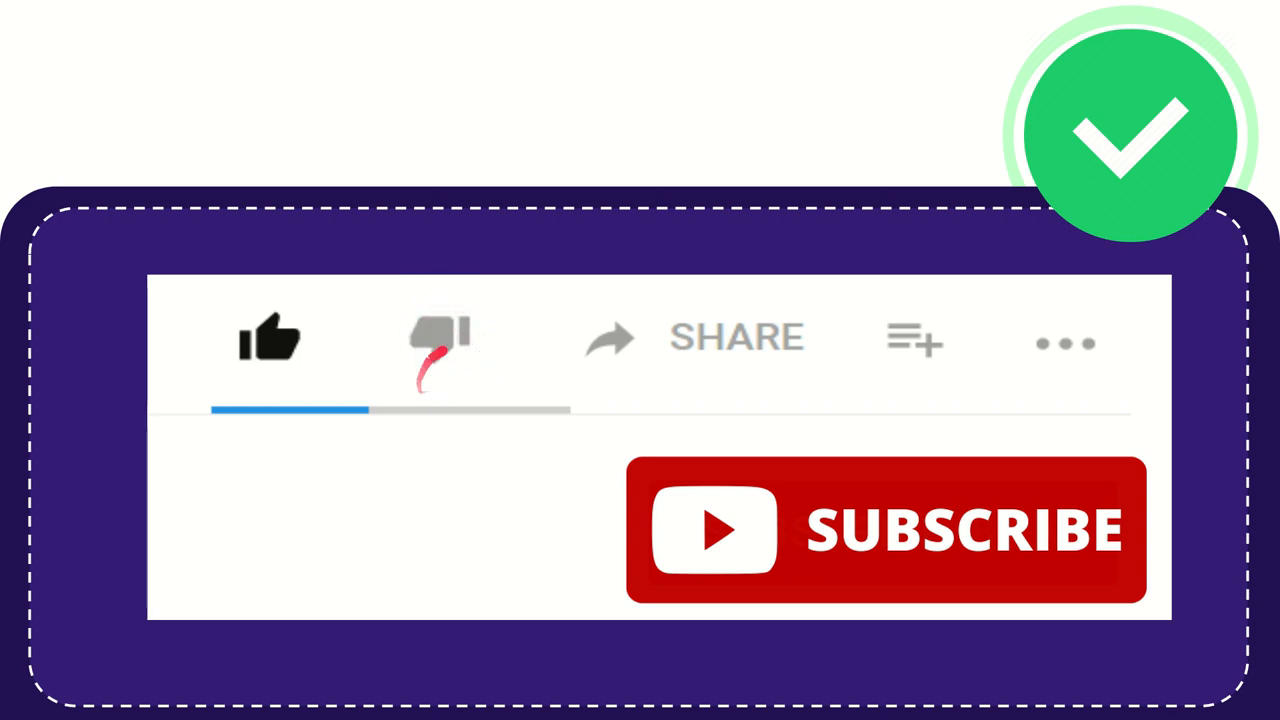